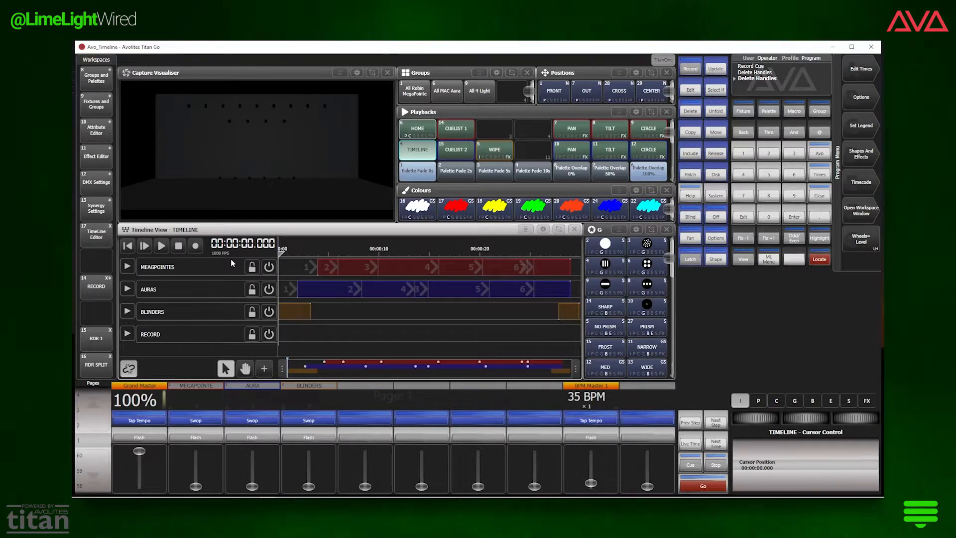
Play the TIMELINE timeline so its recorded cues run the stage lights
left_click(161, 246)
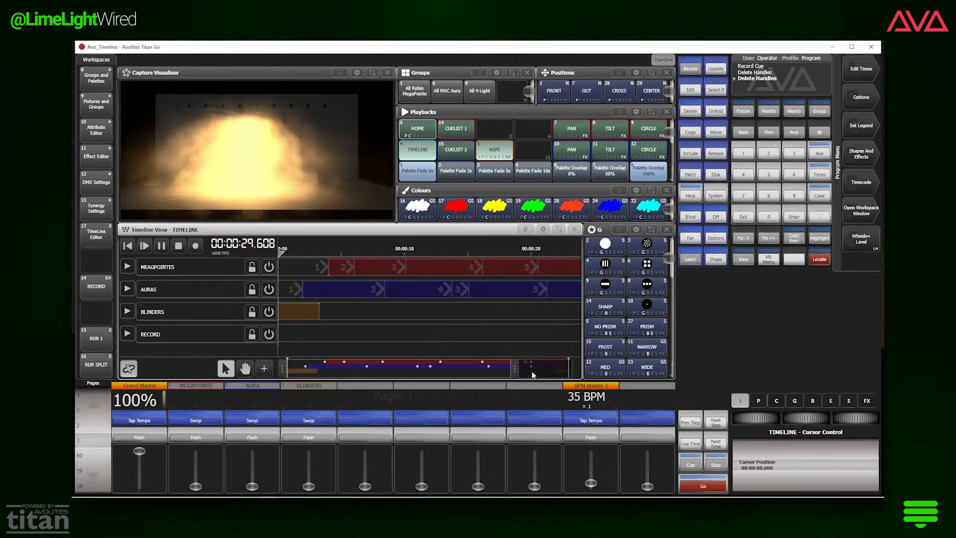
Stop playback at zero and record a new empty Timeline 13 onto an empty playback handle
left_click(178, 245)
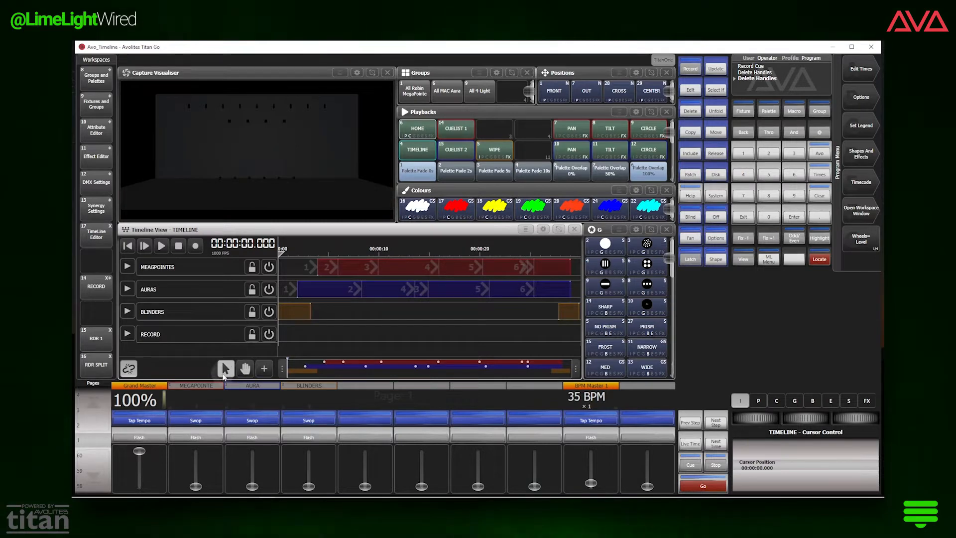
left_click(245, 368)
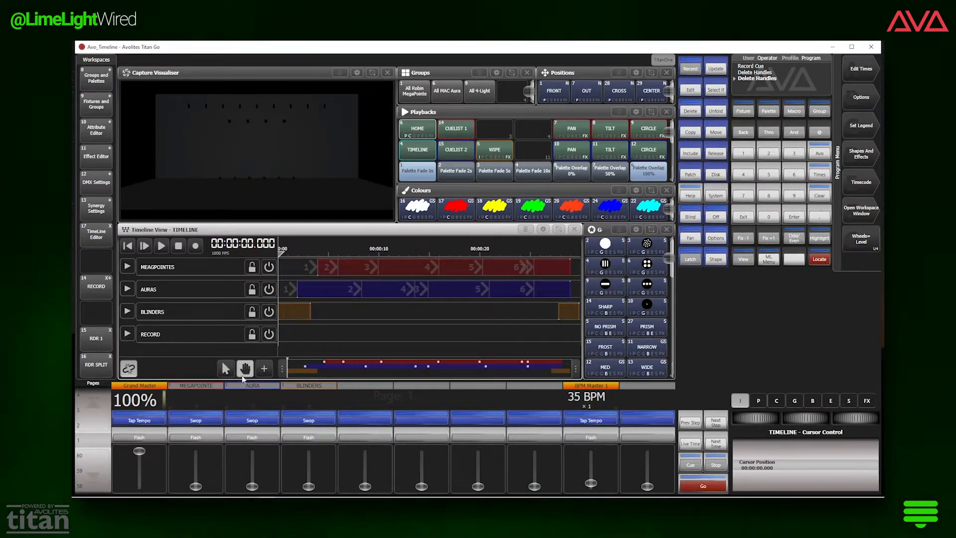
left_click(127, 267)
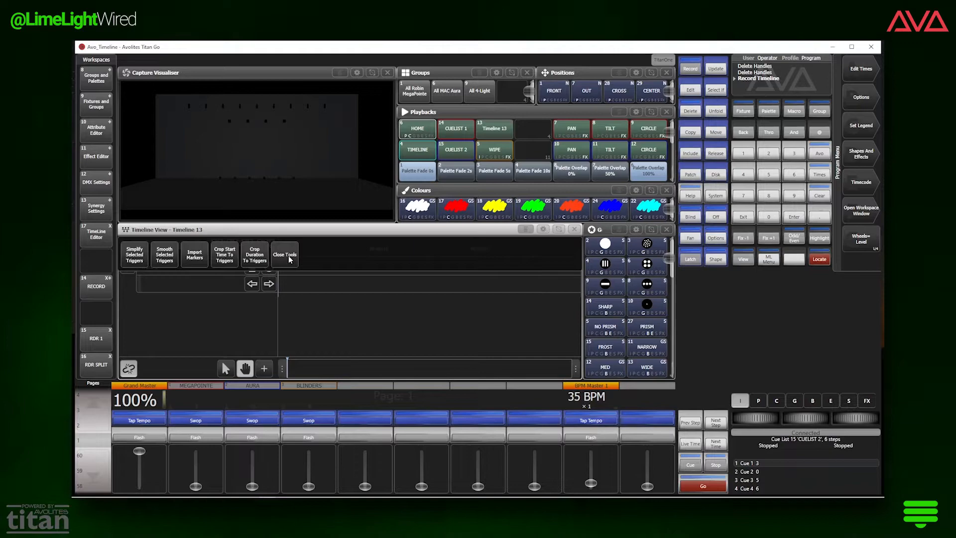
Hide the trigger tools, then play, pause and stop the empty Timeline 13 back at zero
left_click(284, 254)
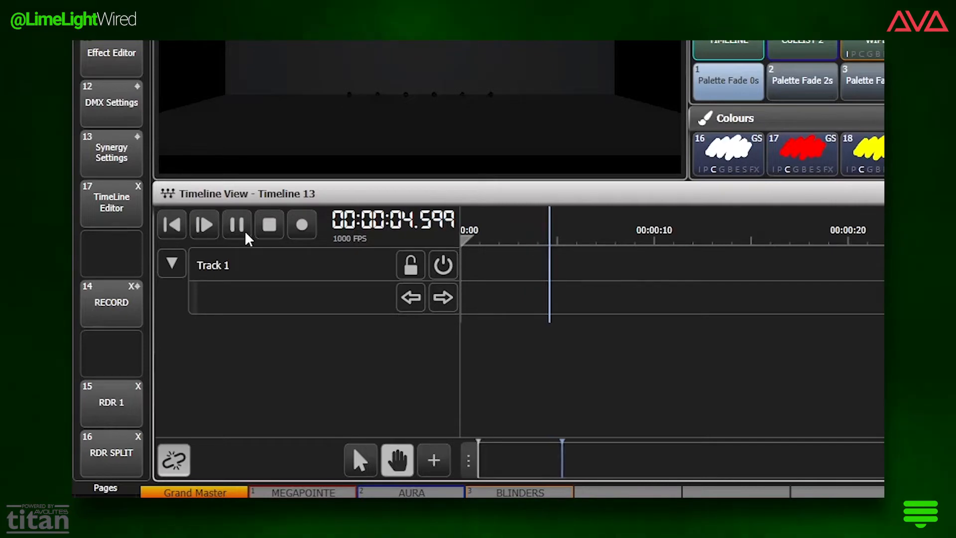
left_click(236, 225)
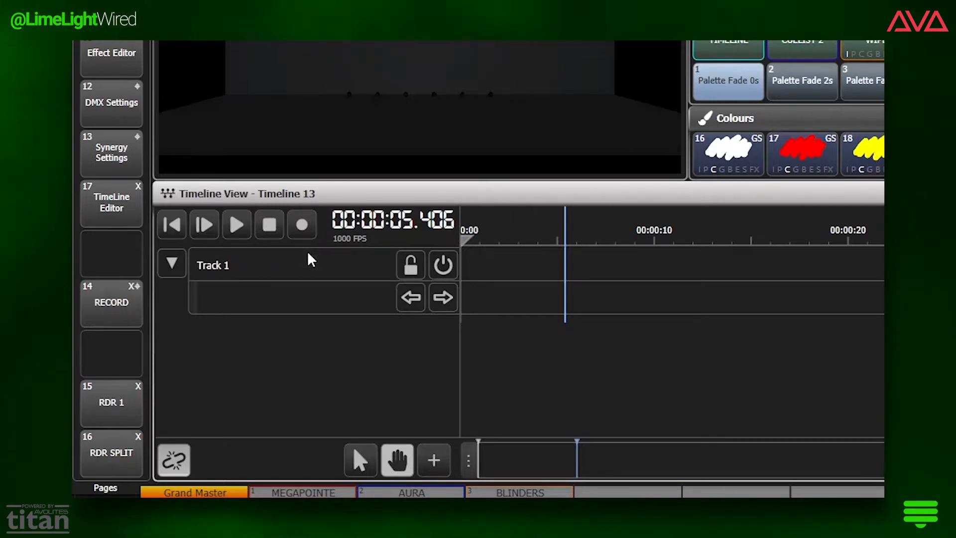
left_click(237, 225)
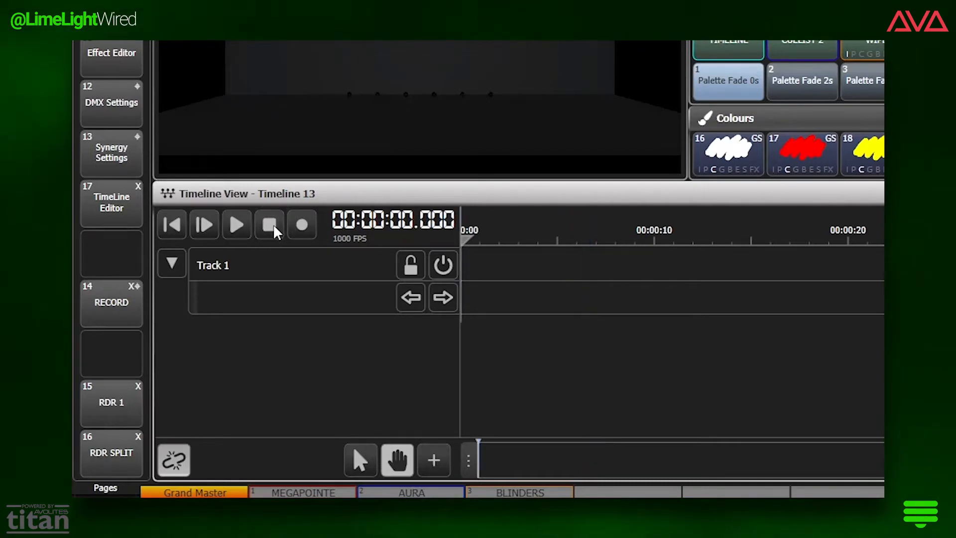
mouse_move(172, 240)
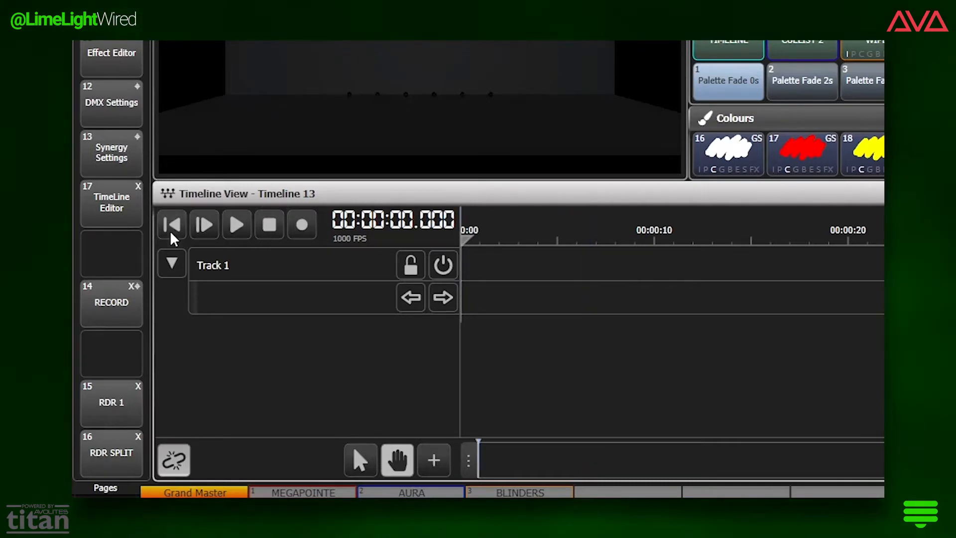
Add CUELIST 1 as Cuelist Go Triggers on Track 1 of Timeline 13
left_click(433, 460)
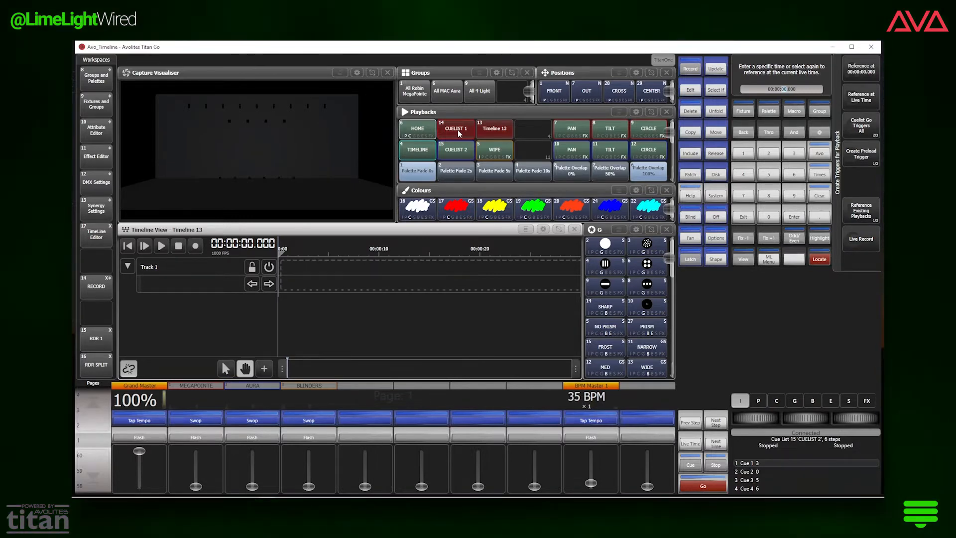
left_click(455, 128)
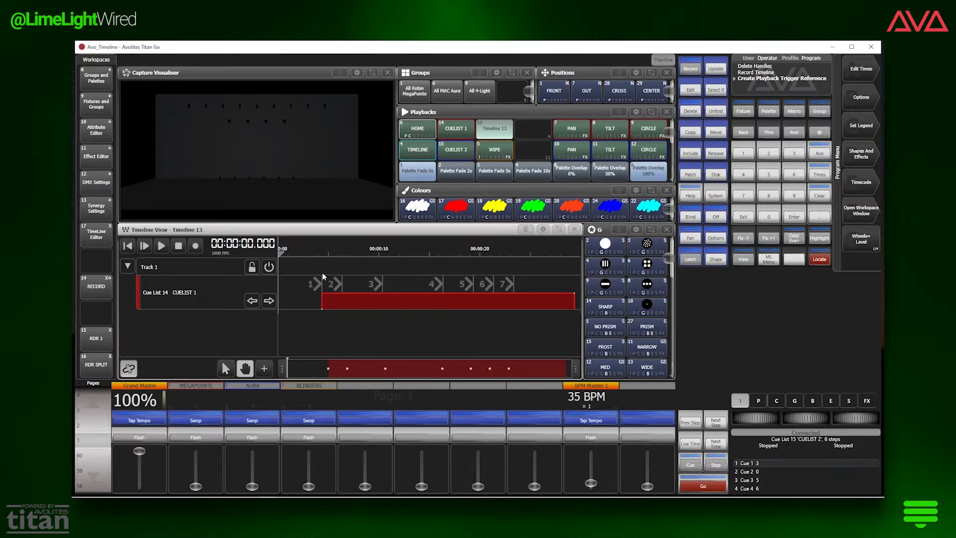
Move Cuelist 1's first trigger earlier with a 1.14 s fade-in and list the triggers in Timeline Table View
left_click(269, 301)
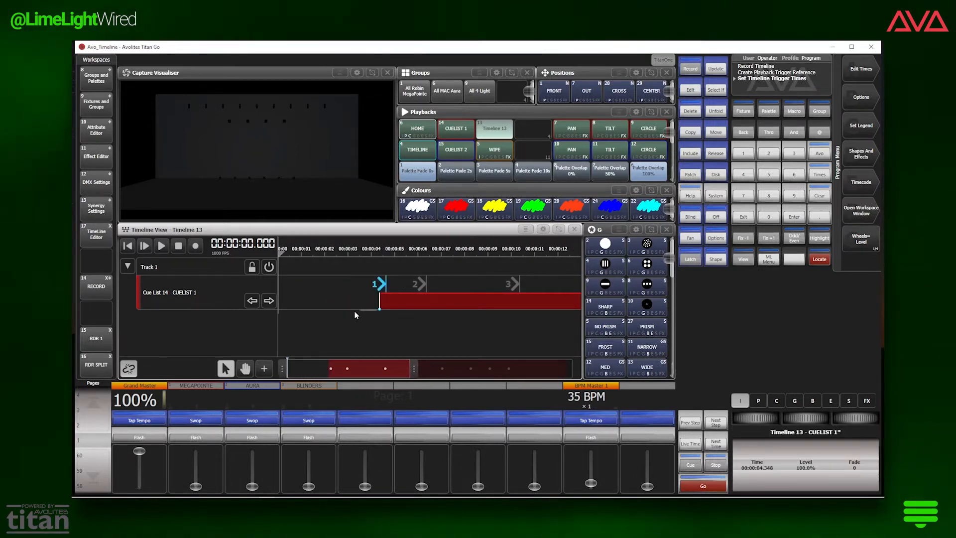
left_click_drag(379, 284, 363, 284)
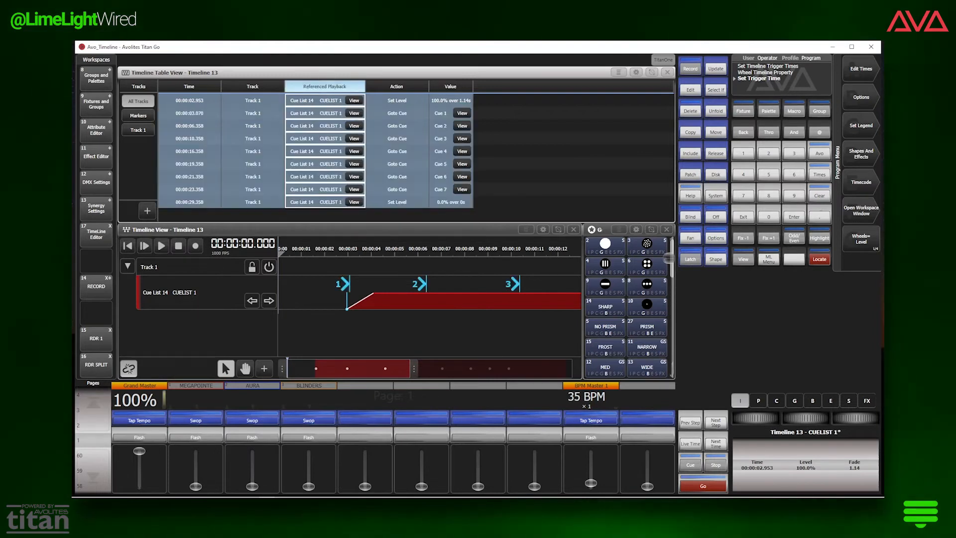
Return to the original TIMELINE timeline and play it back
left_click(450, 86)
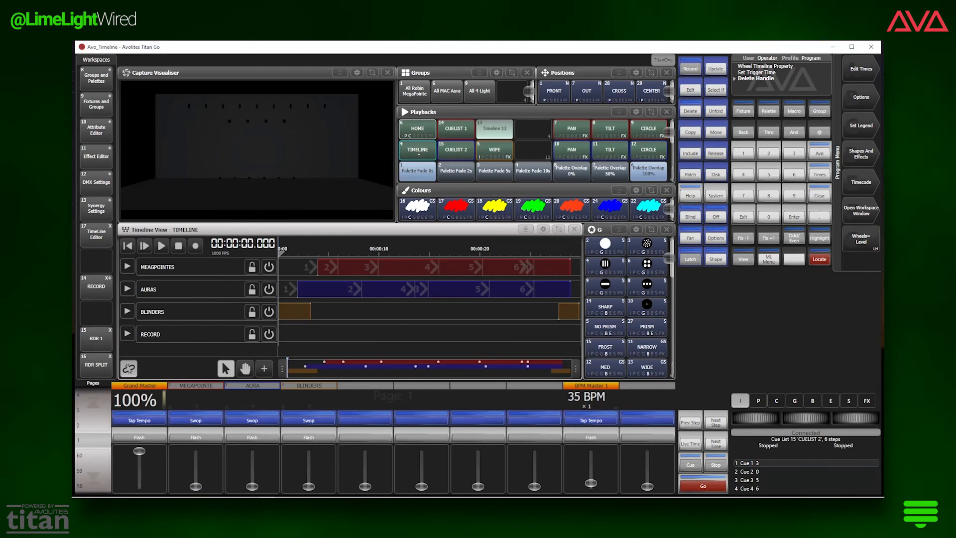
left_click(161, 246)
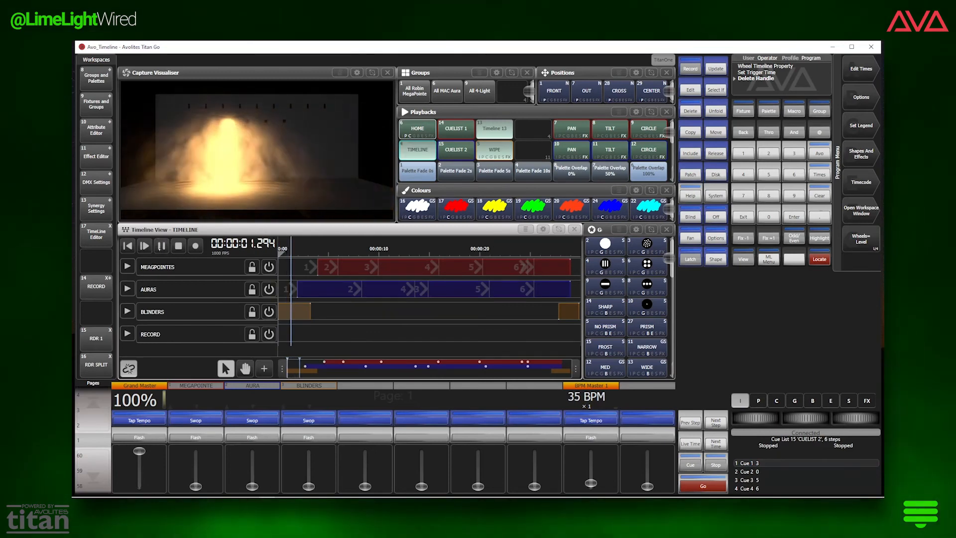